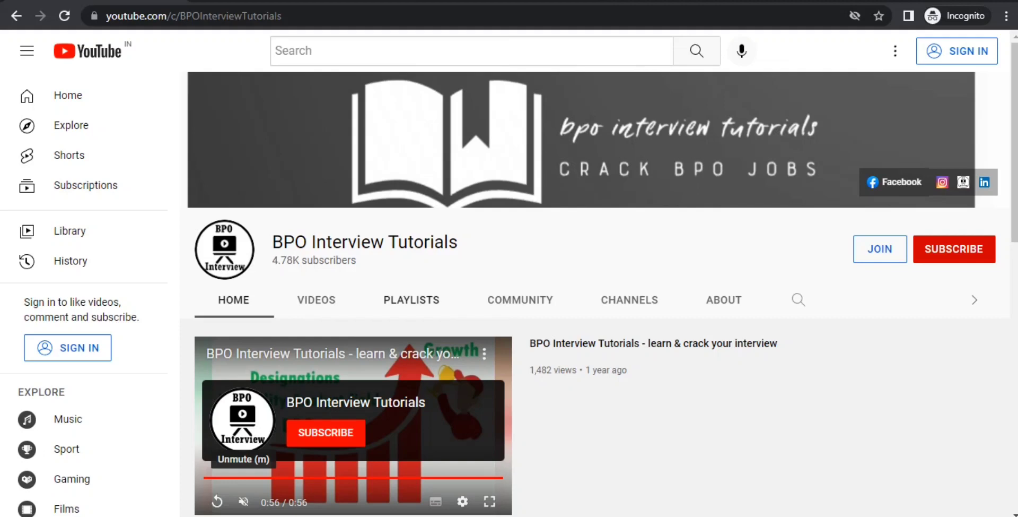
Show the BPO Interview Tutorials channel's Playlists tab and skim the top of the list
click(411, 300)
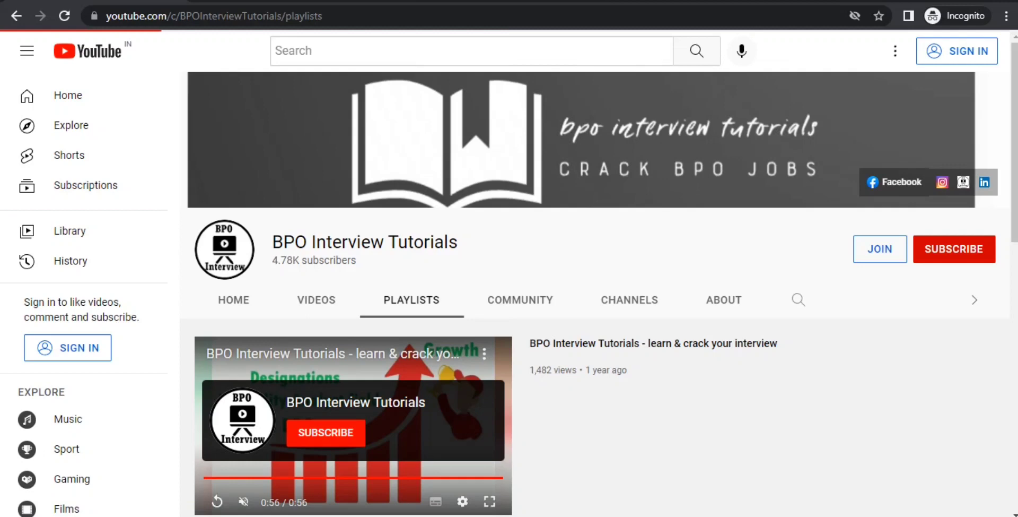
click(411, 299)
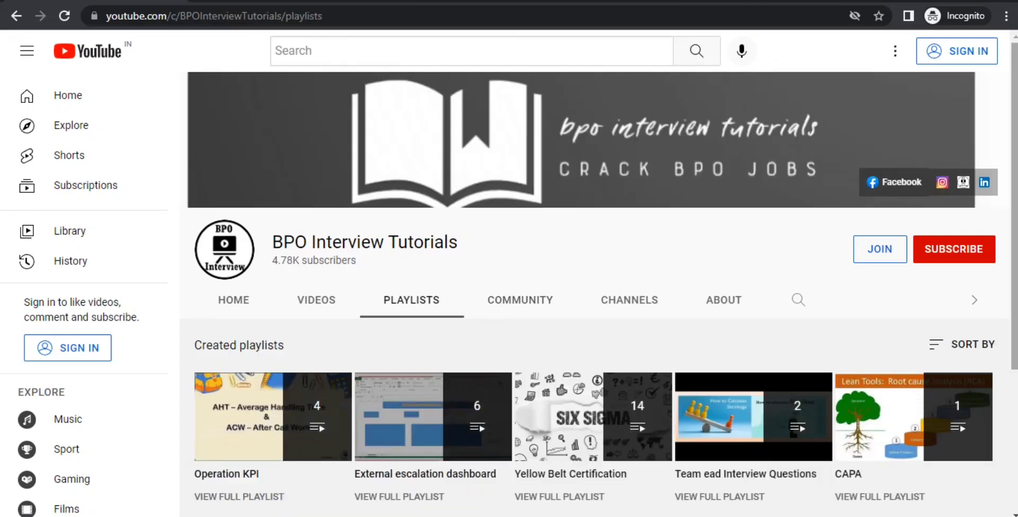
scroll(down, 3)
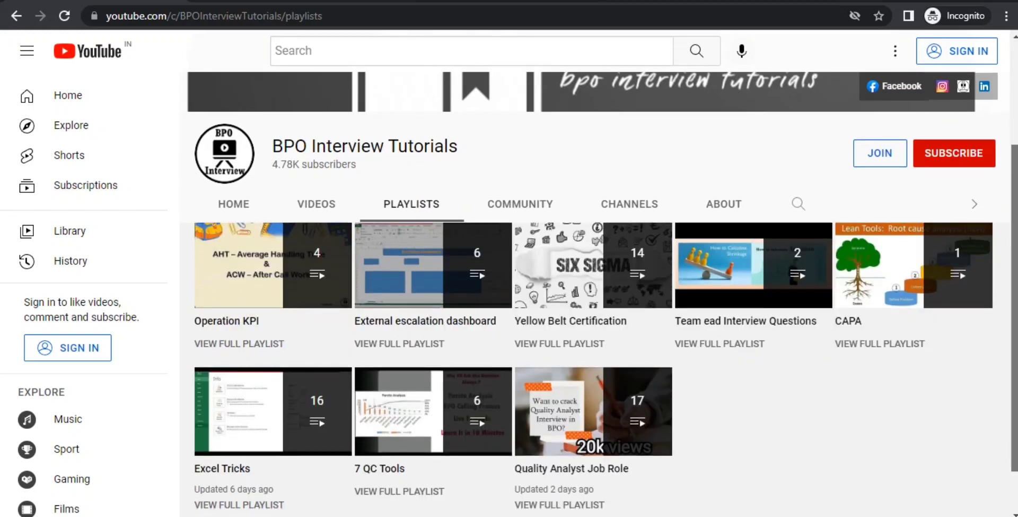
scroll(up, 3)
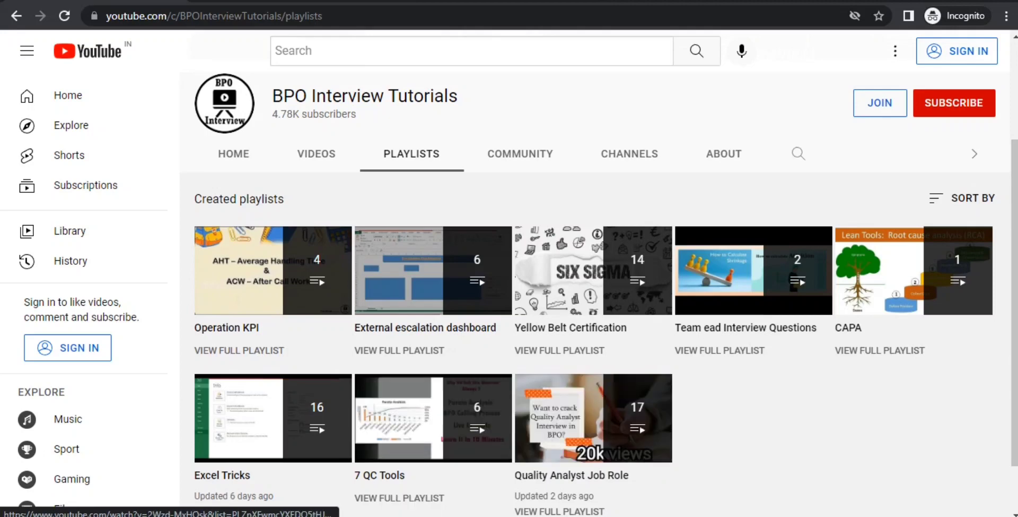
mouse_move(273, 270)
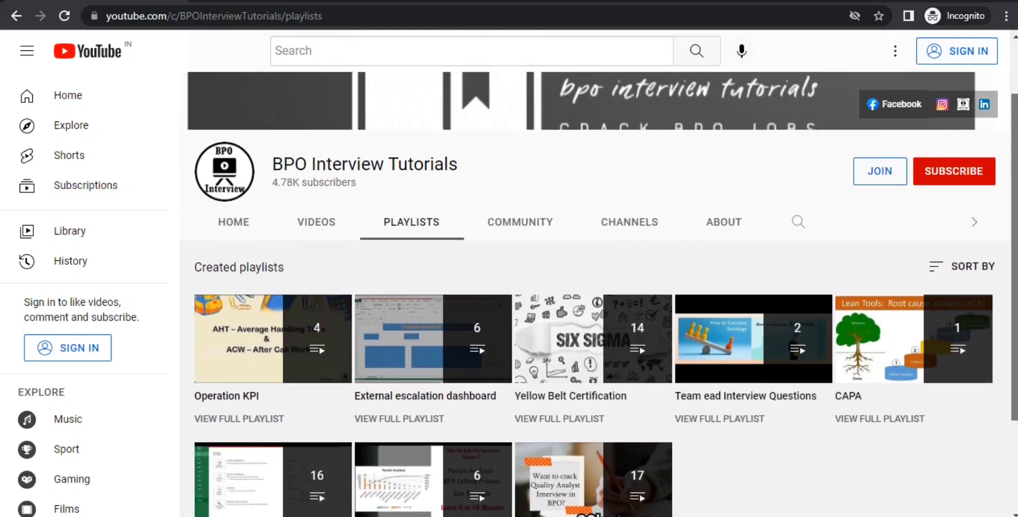
Browse the eight created playlists such as Operation KPI and Excel Tricks
scroll(up, 3)
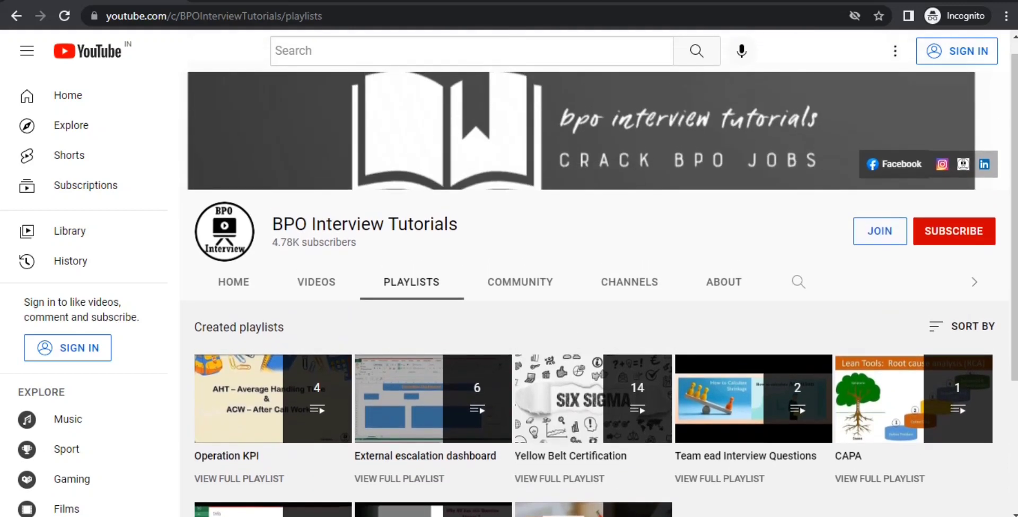
click(954, 230)
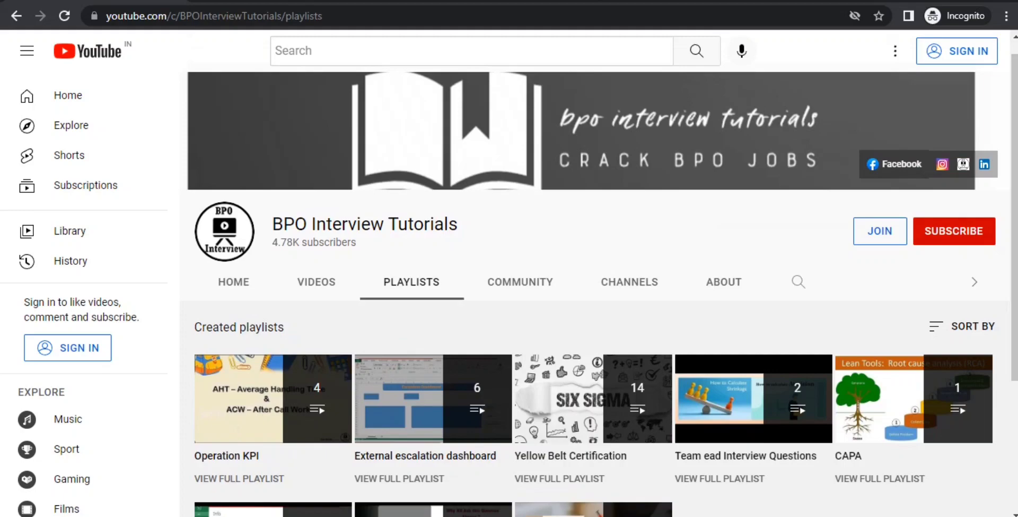
scroll(down, 3)
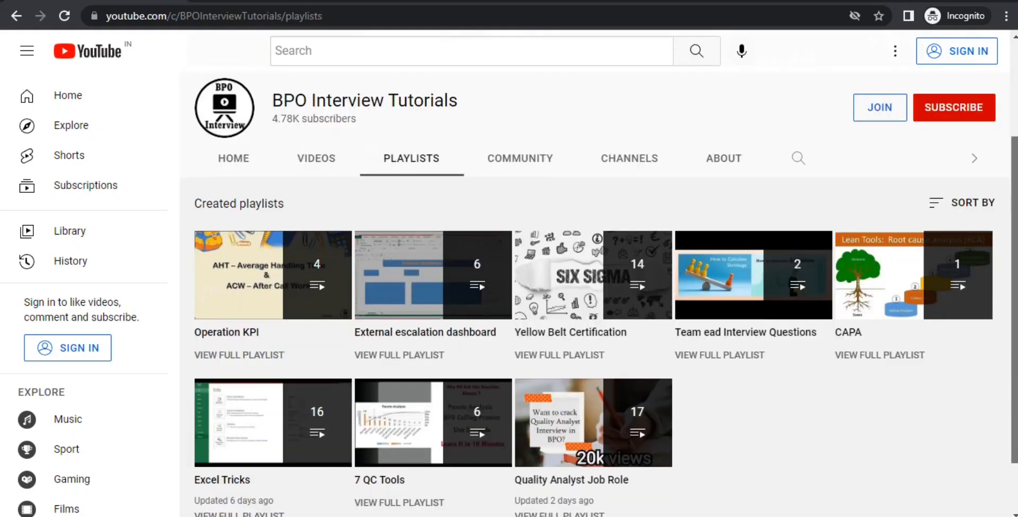
scroll(up, 3)
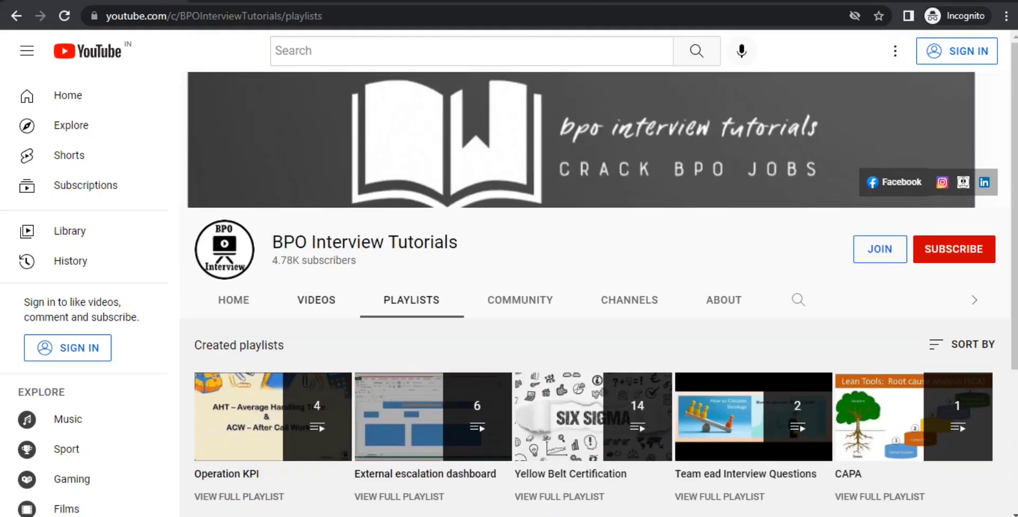
Show the channel's Videos tab and scroll through the uploaded videos
click(316, 299)
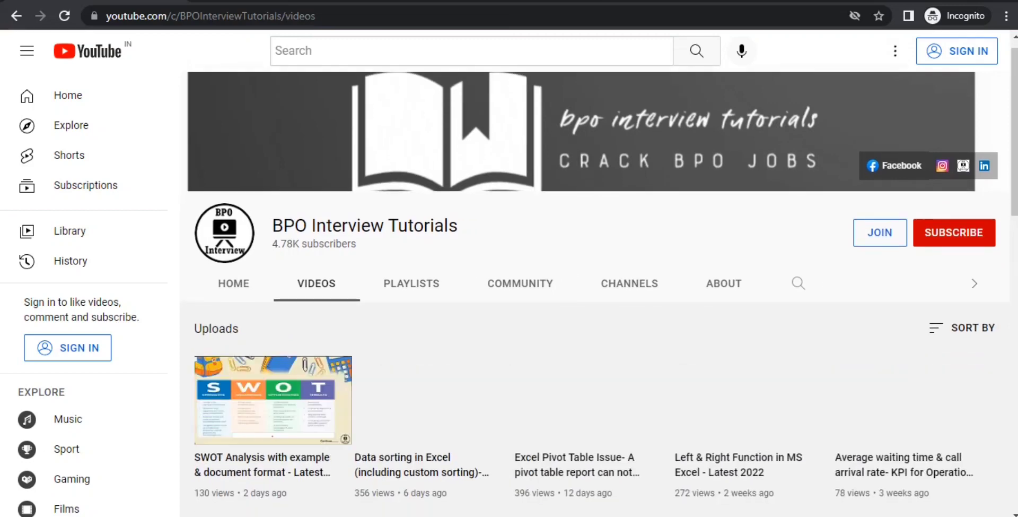
scroll(down, 3)
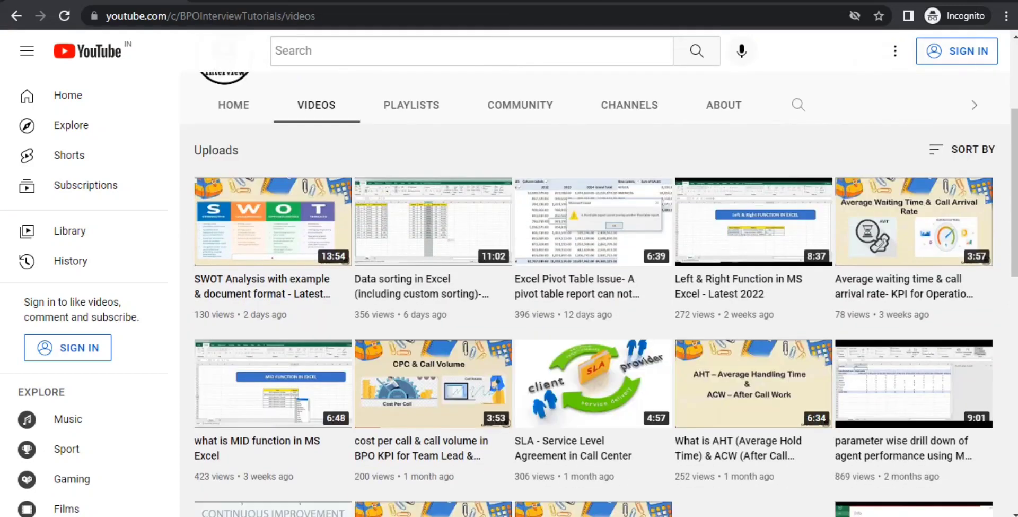
scroll(down, 3)
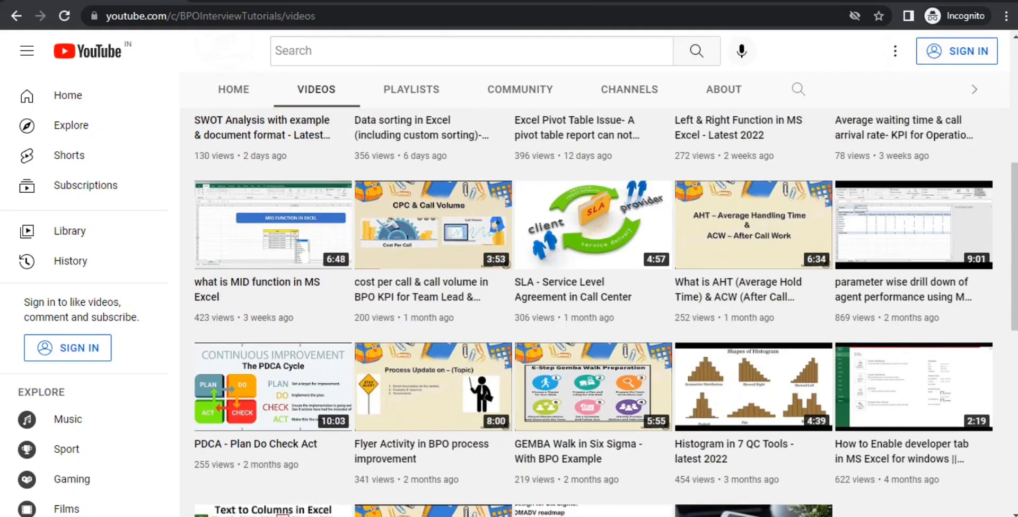
scroll(down, 3)
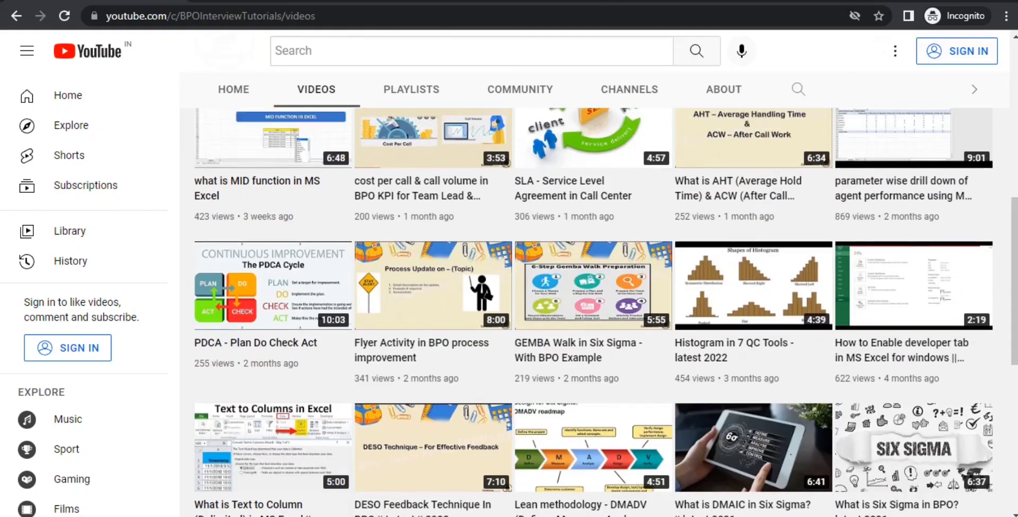
scroll(up, 3)
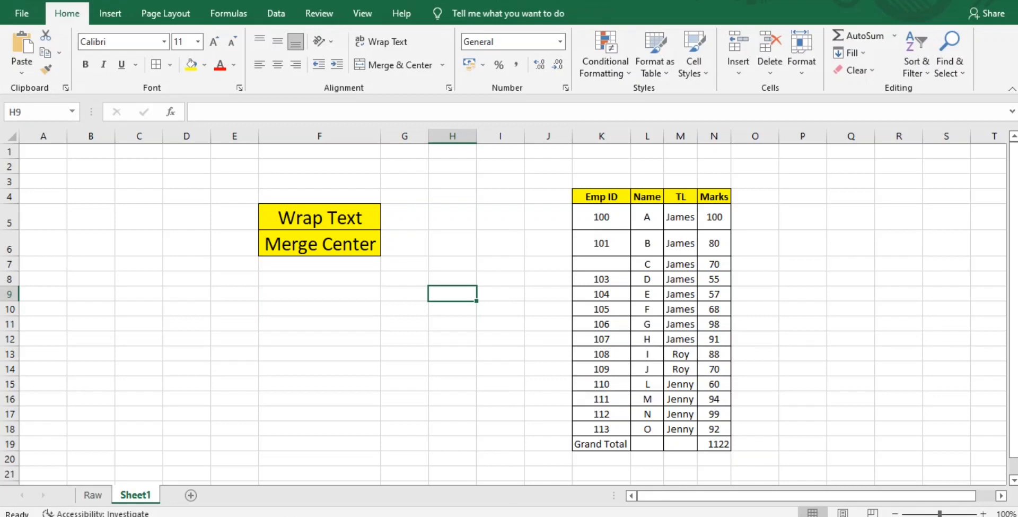
On the Raw sheet, turn Wrap Text off for the long greeting sentence in M4
drag(600, 196, 714, 353)
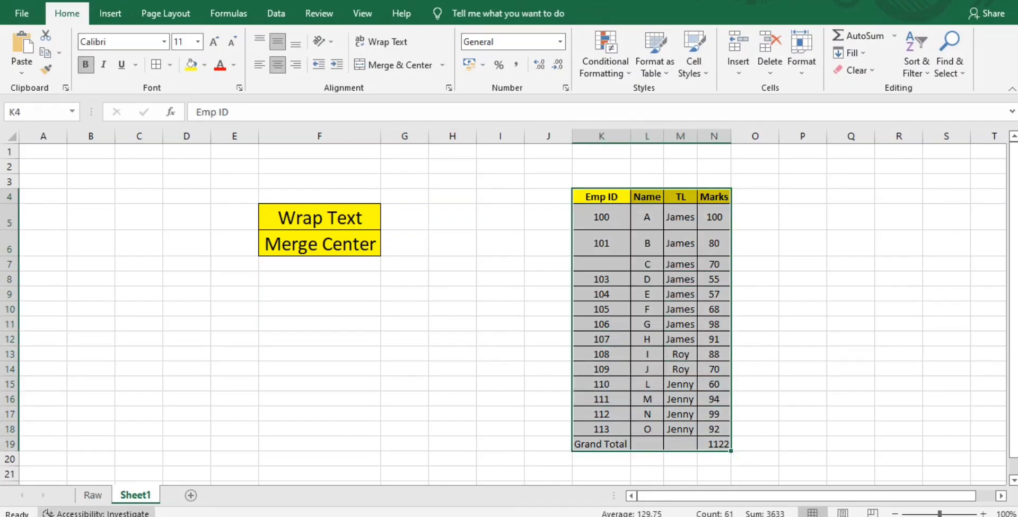
click(92, 494)
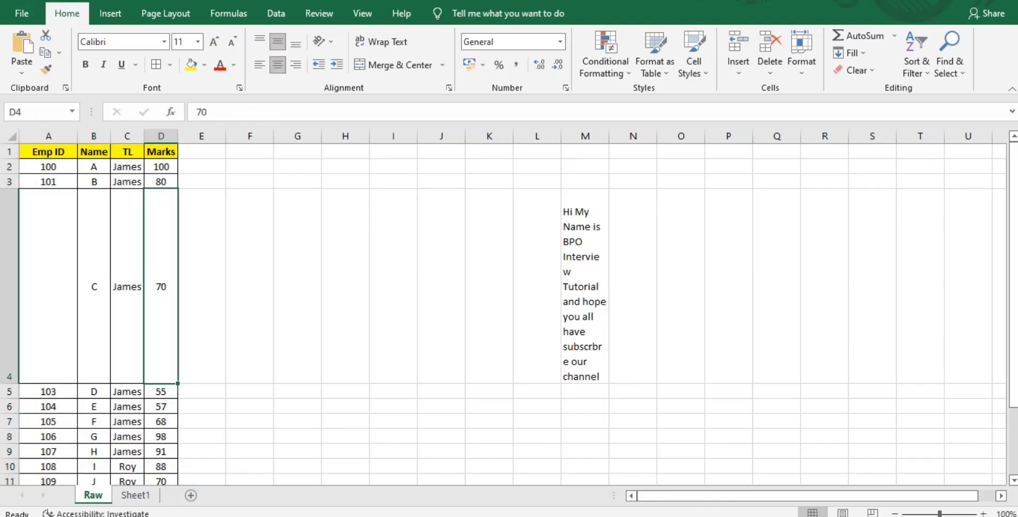
click(583, 287)
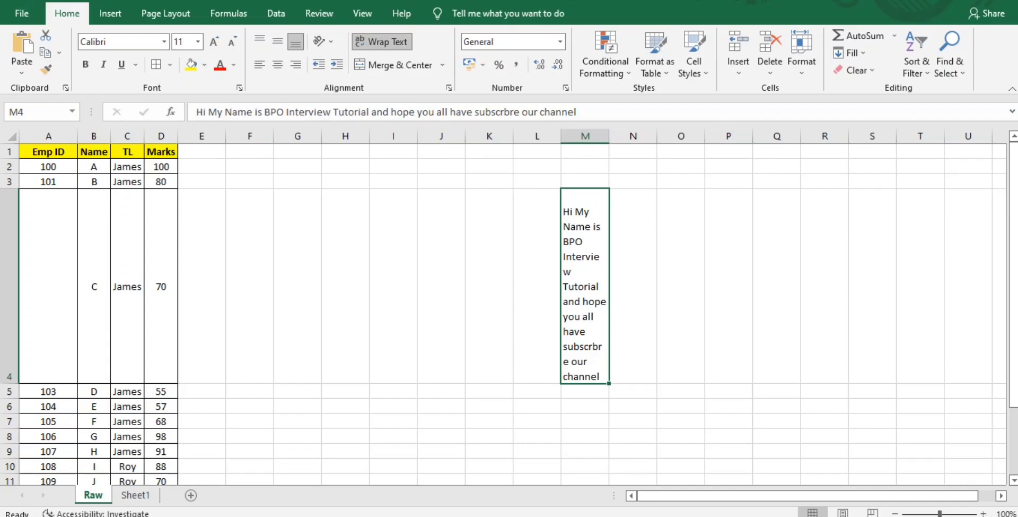
click(383, 112)
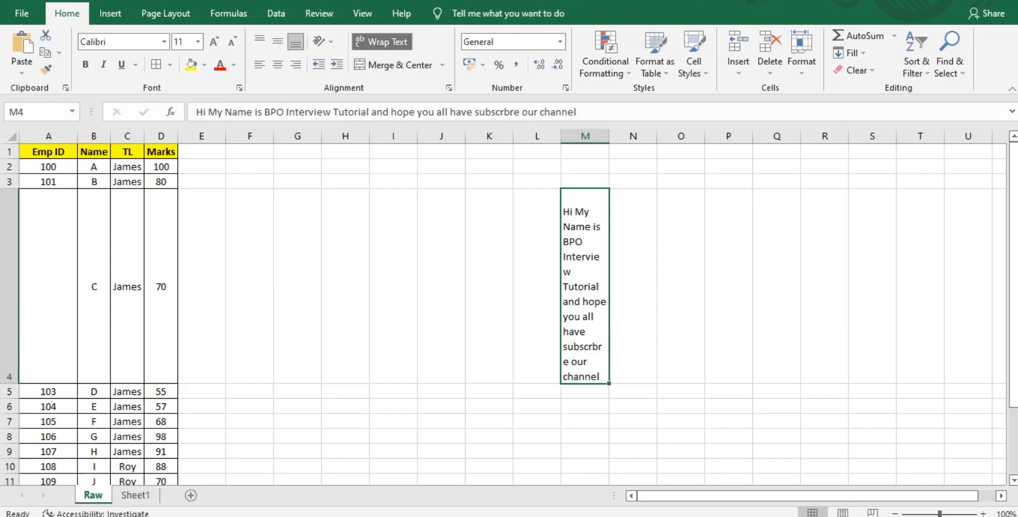
click(382, 41)
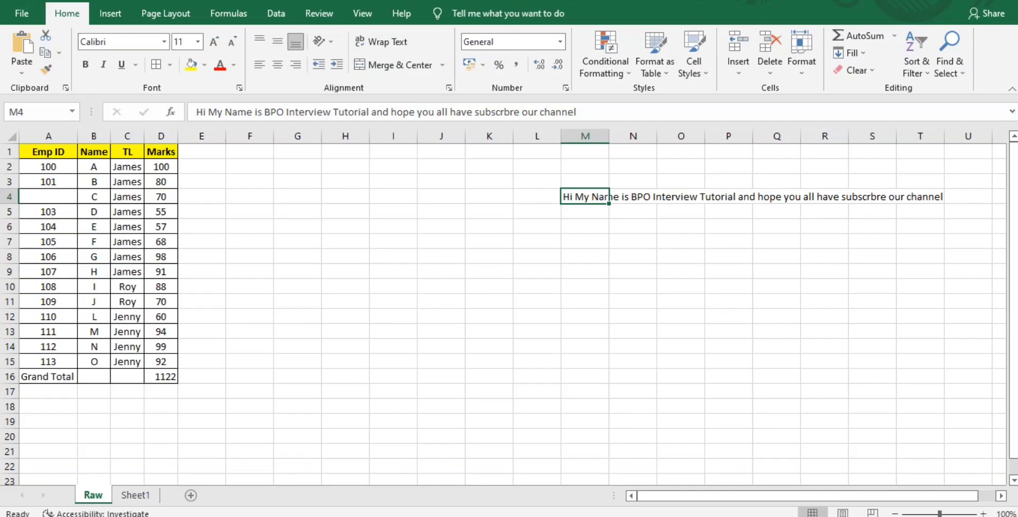
Wrap the sentence in M4 onto several lines, then return it to a single line
click(585, 135)
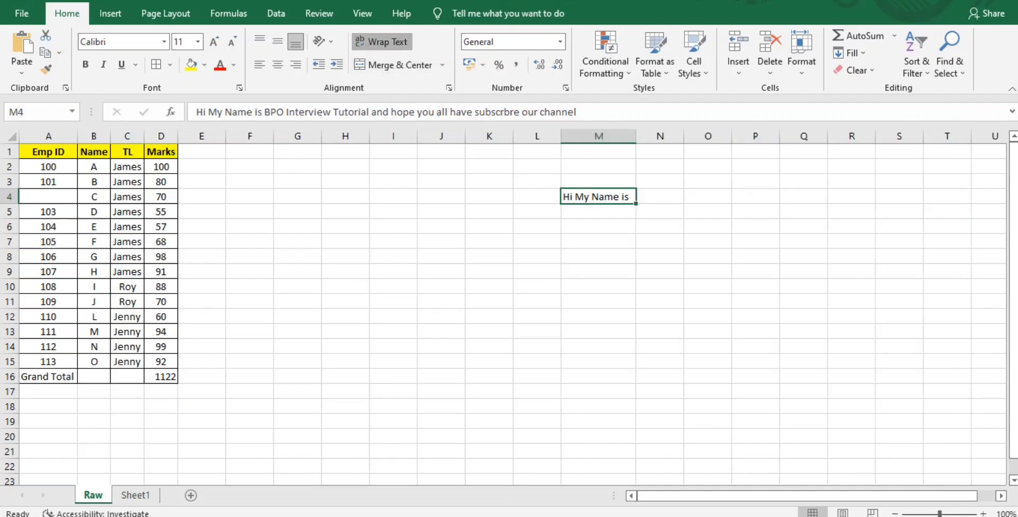
click(380, 41)
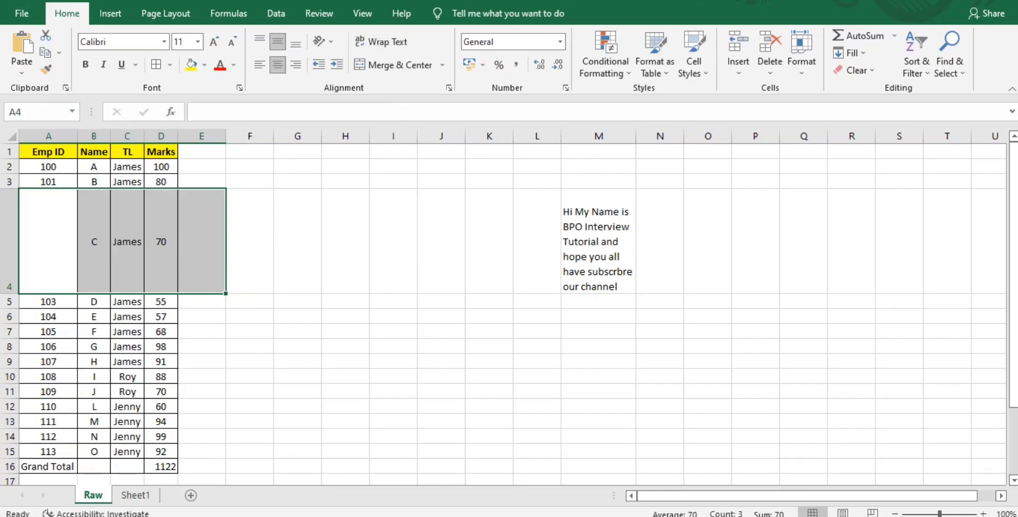
click(597, 241)
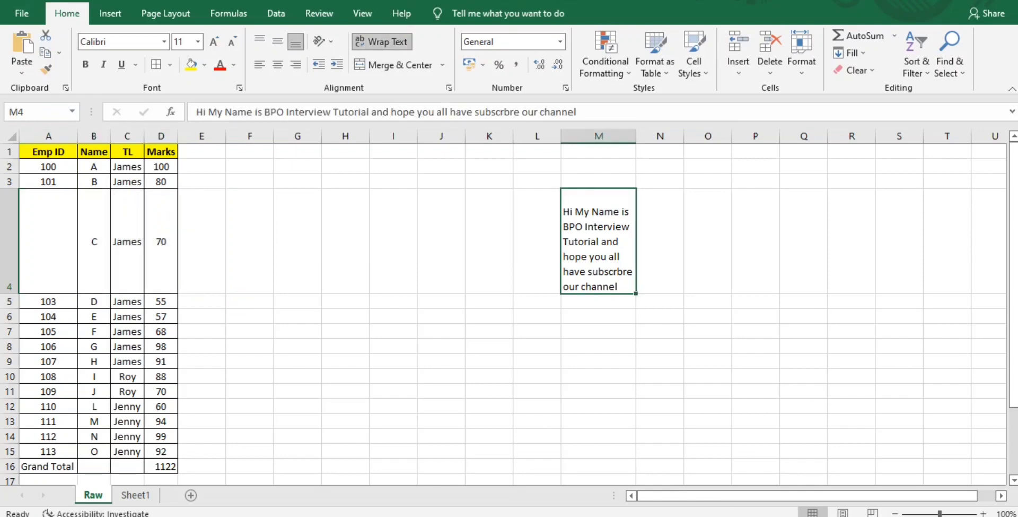
click(381, 41)
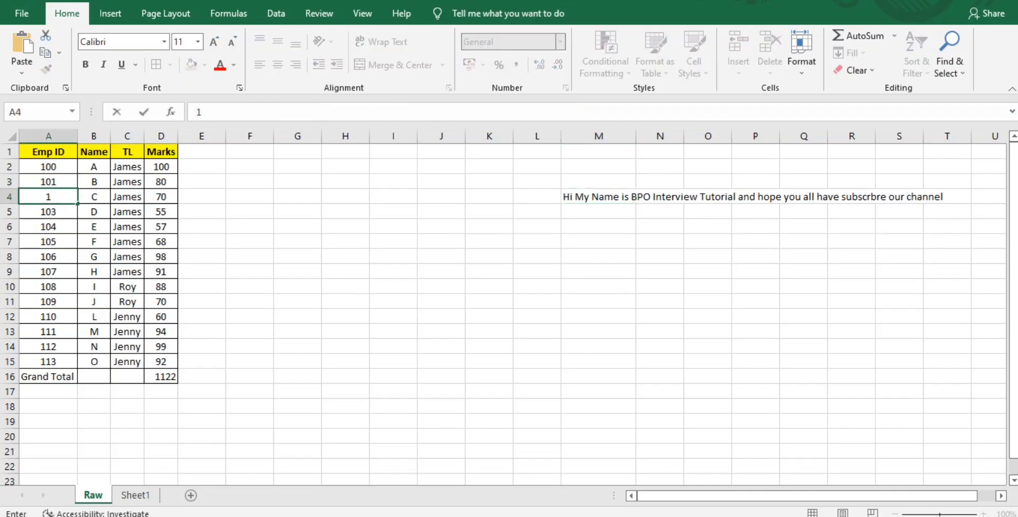
Enter Emp ID 102 in A4 and total Marks in D16 with =SUM(D2:D15), accepting Excel's correction
text(102)
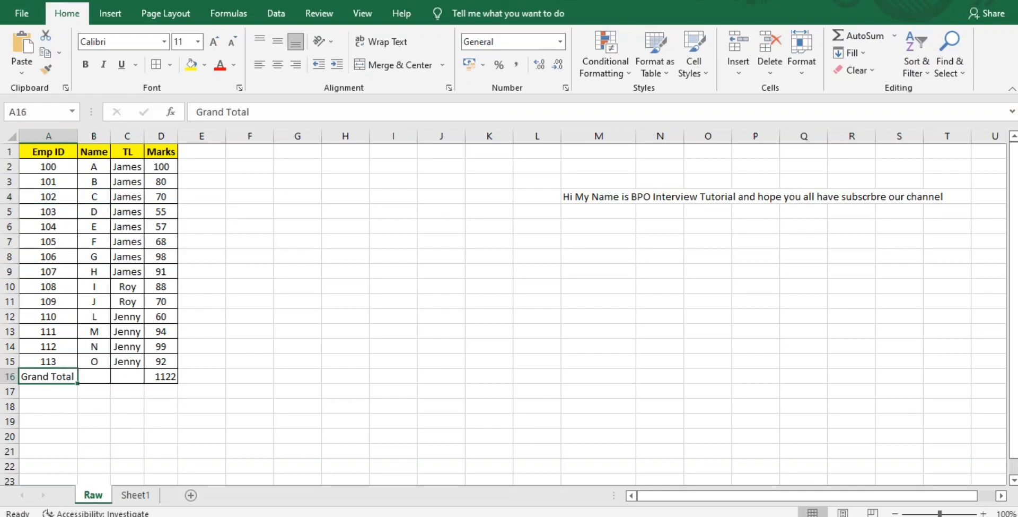
click(160, 376)
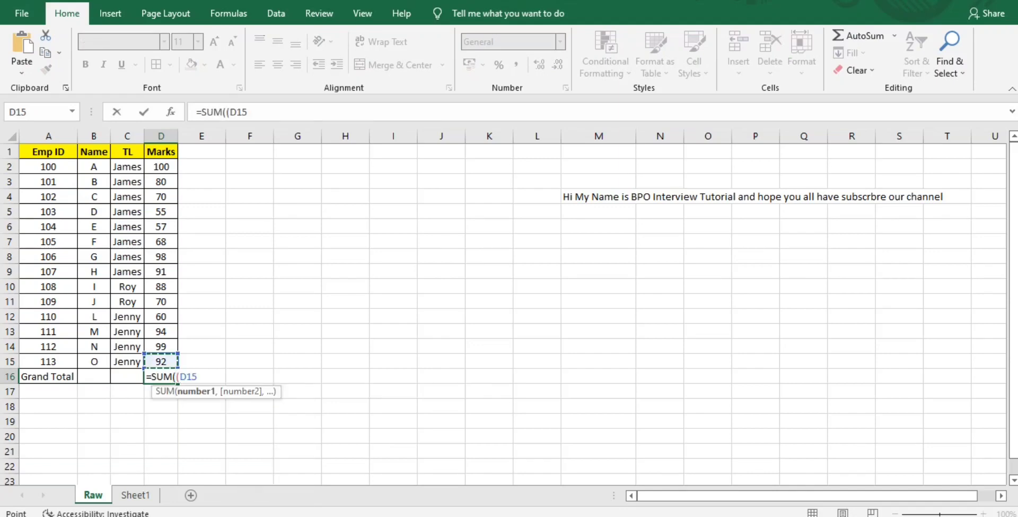
drag(161, 360, 160, 167)
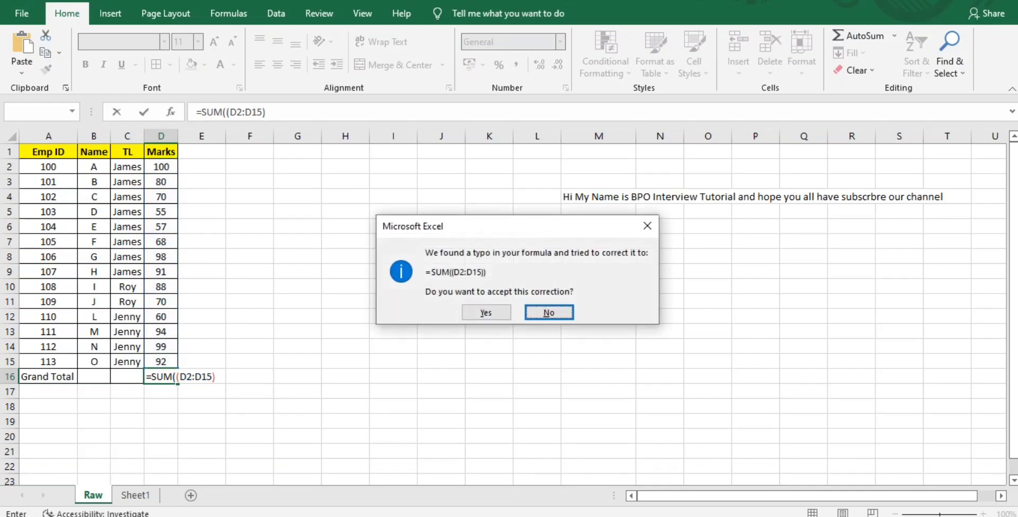
click(486, 313)
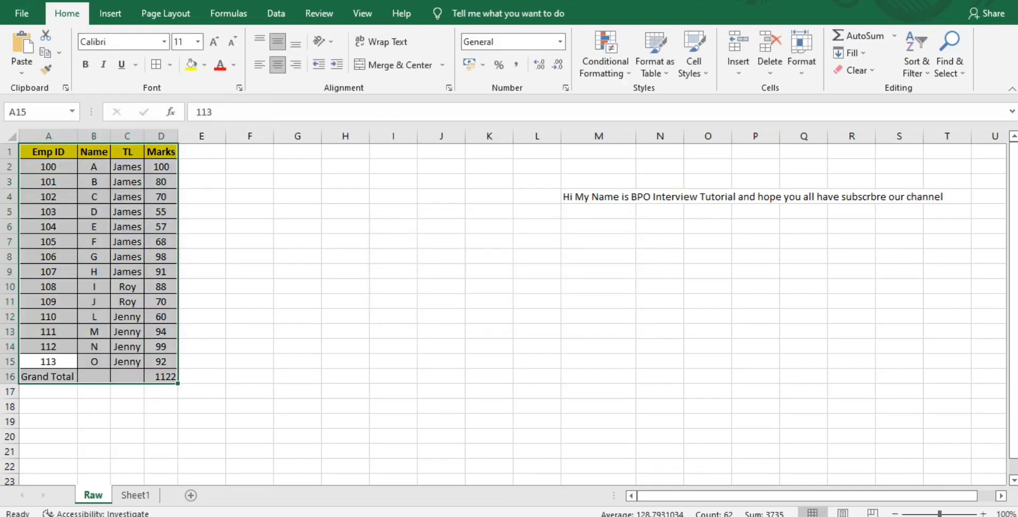
Select the Grand Total label across A16 to C16 for merging
click(48, 375)
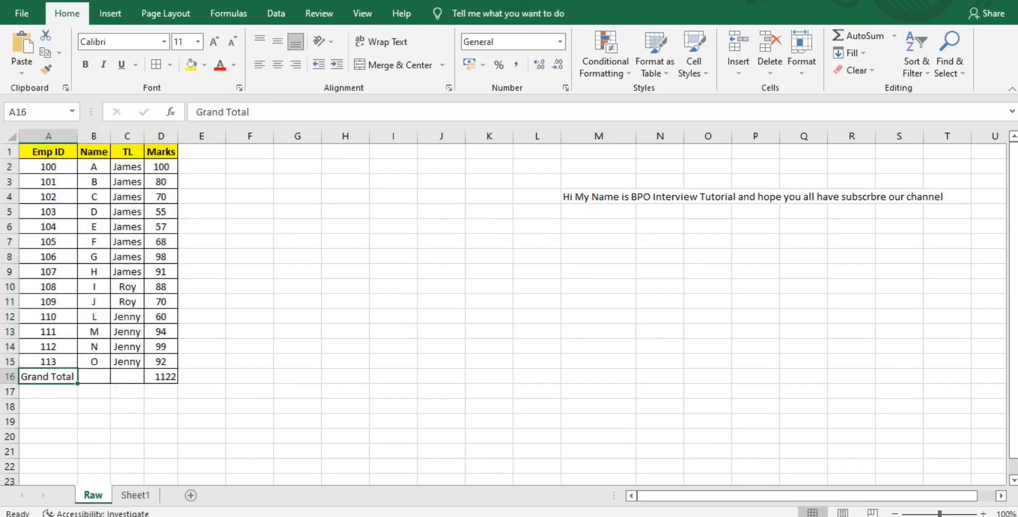
drag(93, 377, 127, 376)
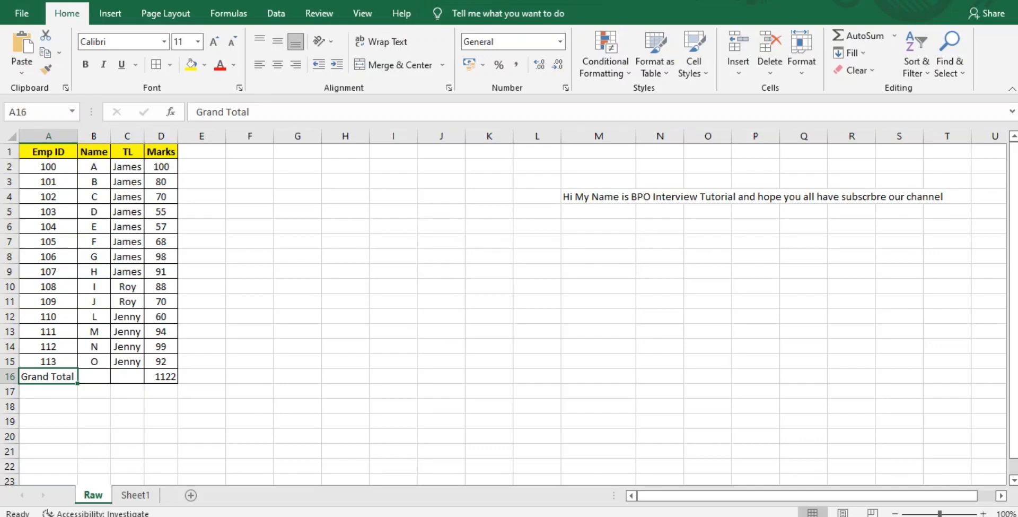
drag(48, 375, 126, 375)
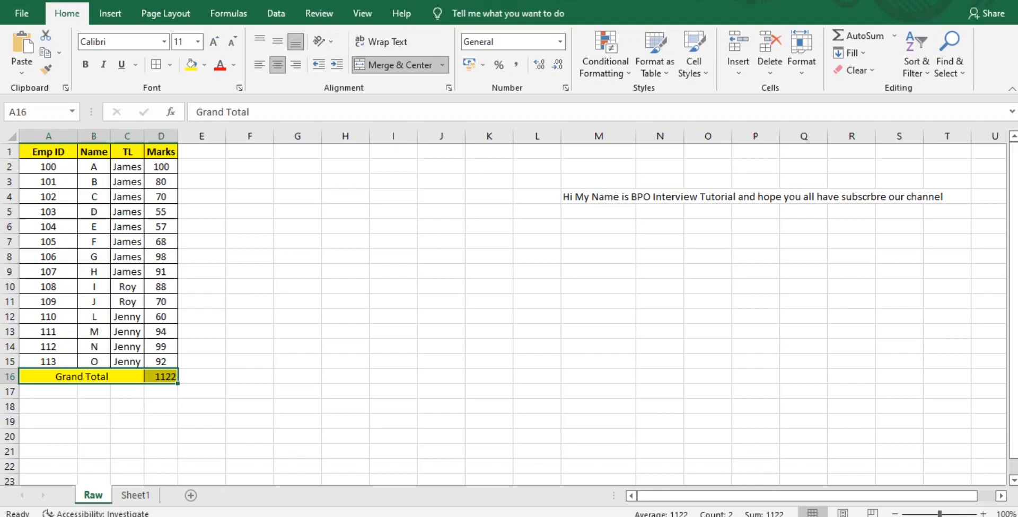
Make the yellow-filled Grand Total row bold, then move to Sheet1
click(160, 211)
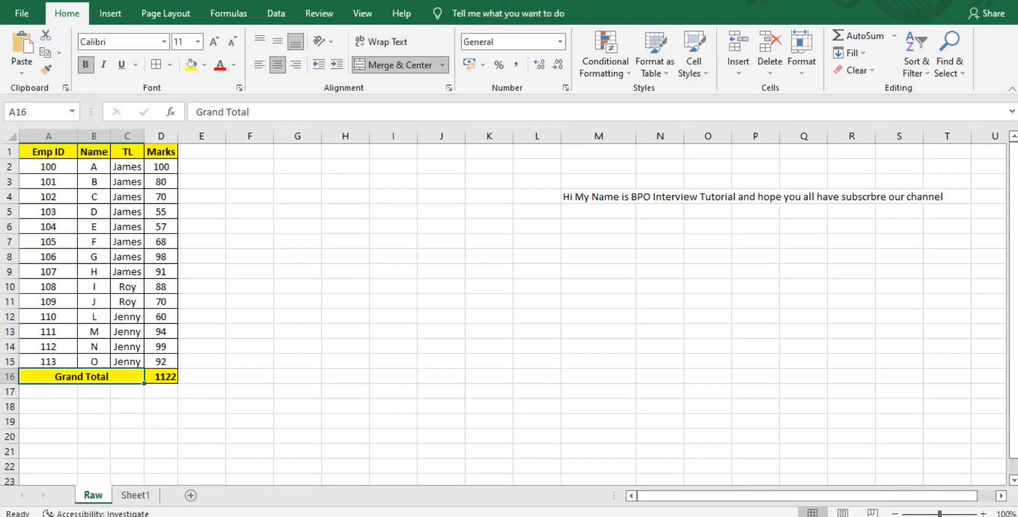
click(135, 494)
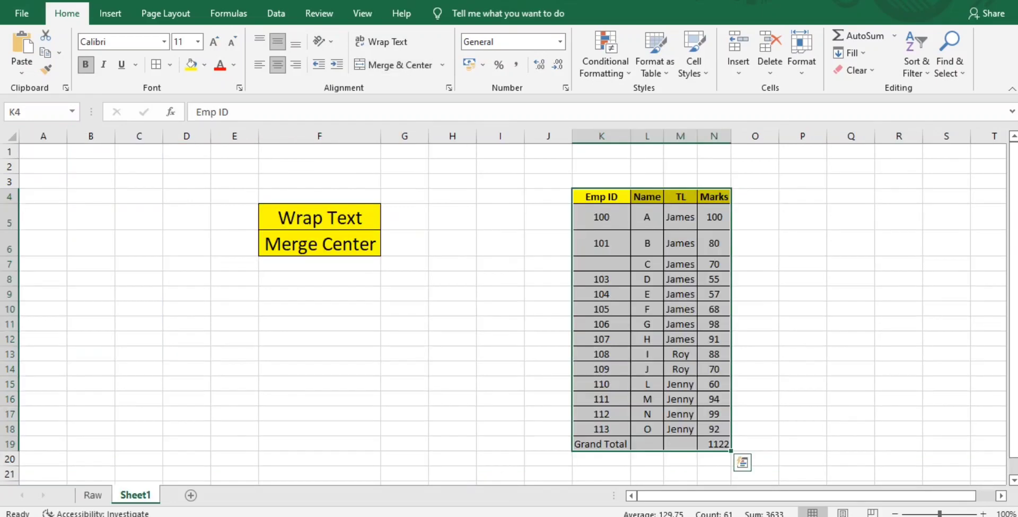
Return Sheet1's oversized row 101 labels and row heights to normal size
click(600, 242)
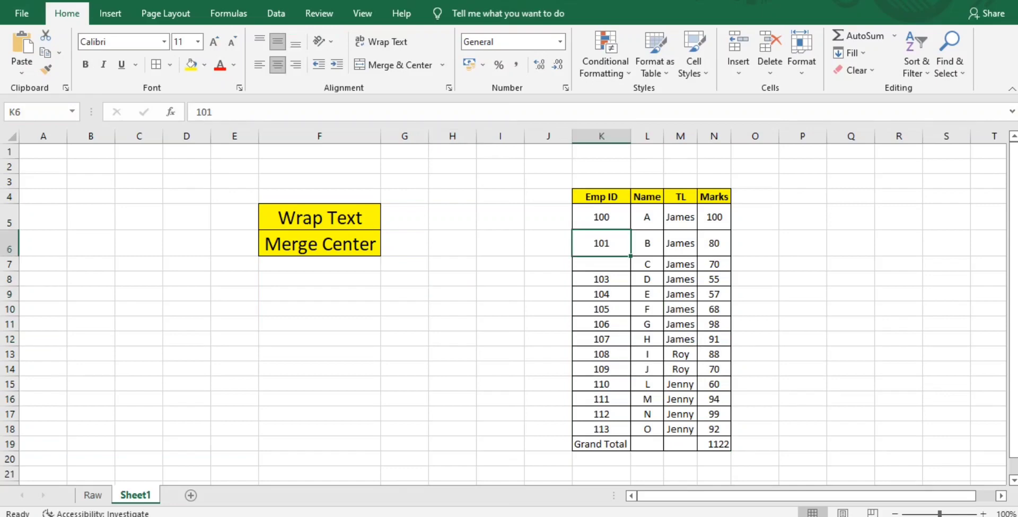
drag(600, 242, 714, 242)
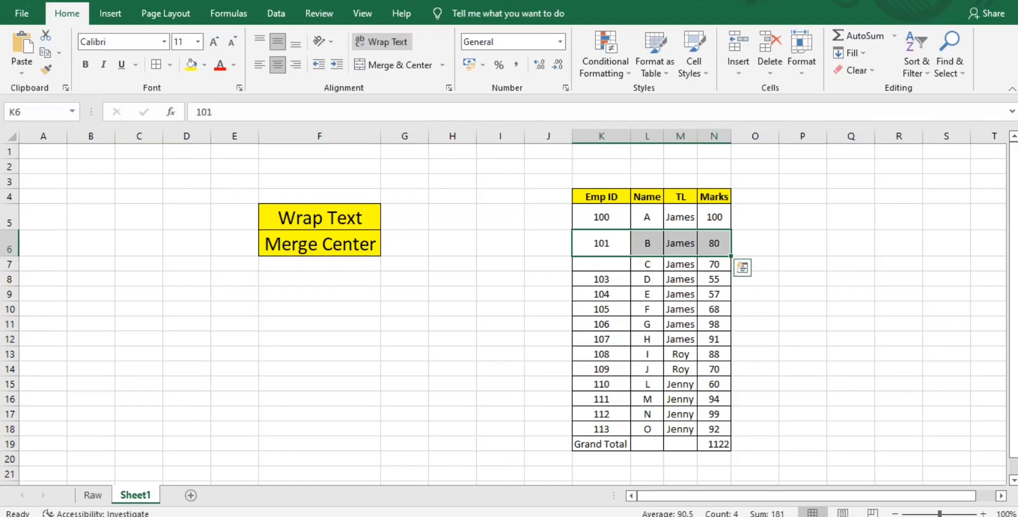
click(320, 242)
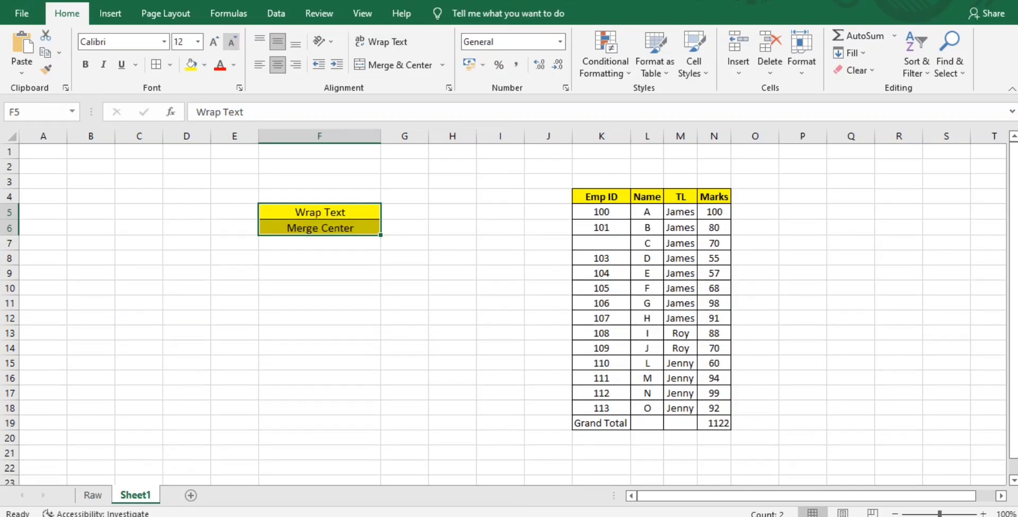
click(404, 227)
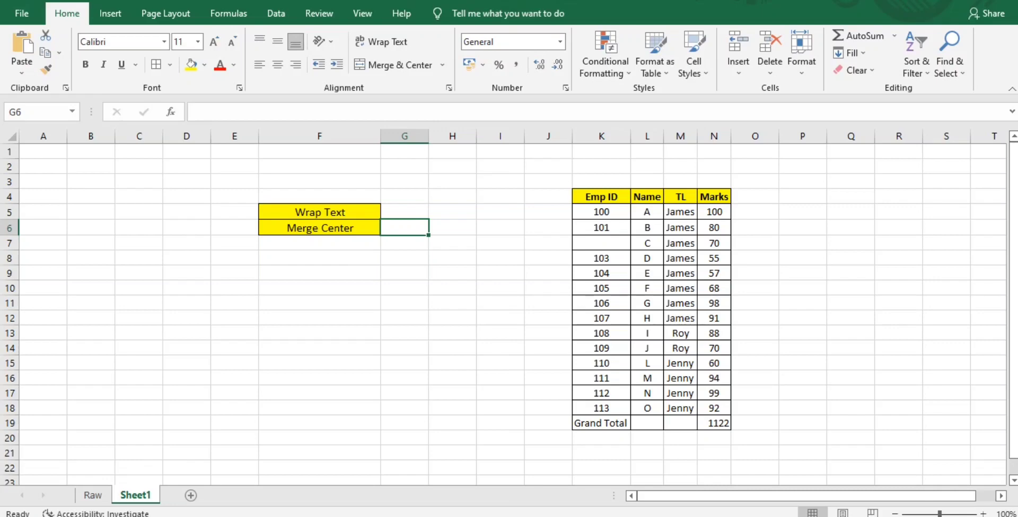
Merge and center the Grand Total label across K19 to M19
click(601, 422)
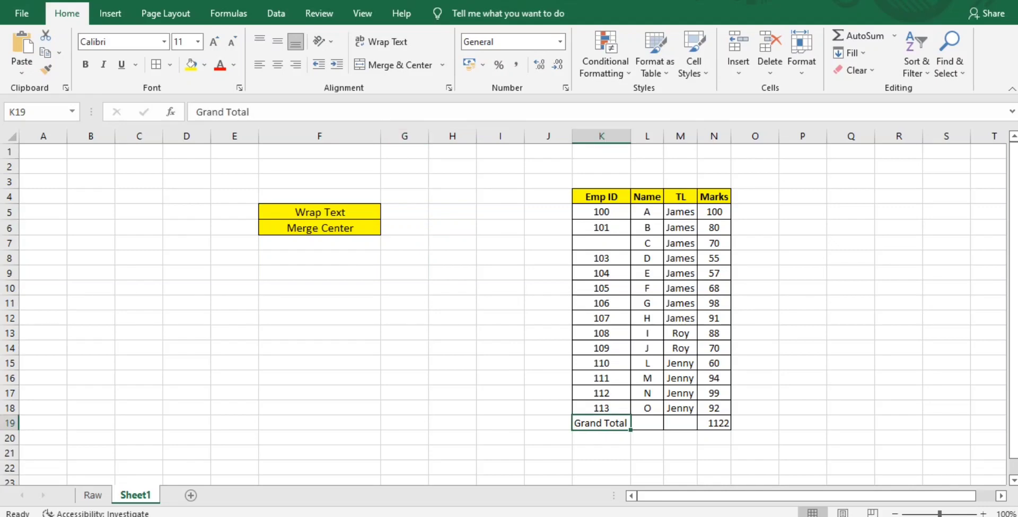
drag(600, 422, 680, 422)
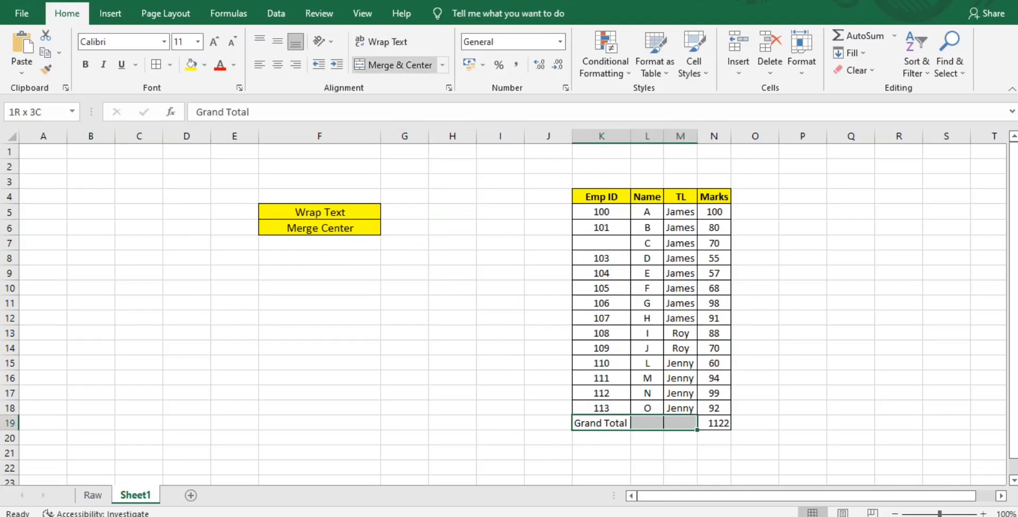
click(395, 65)
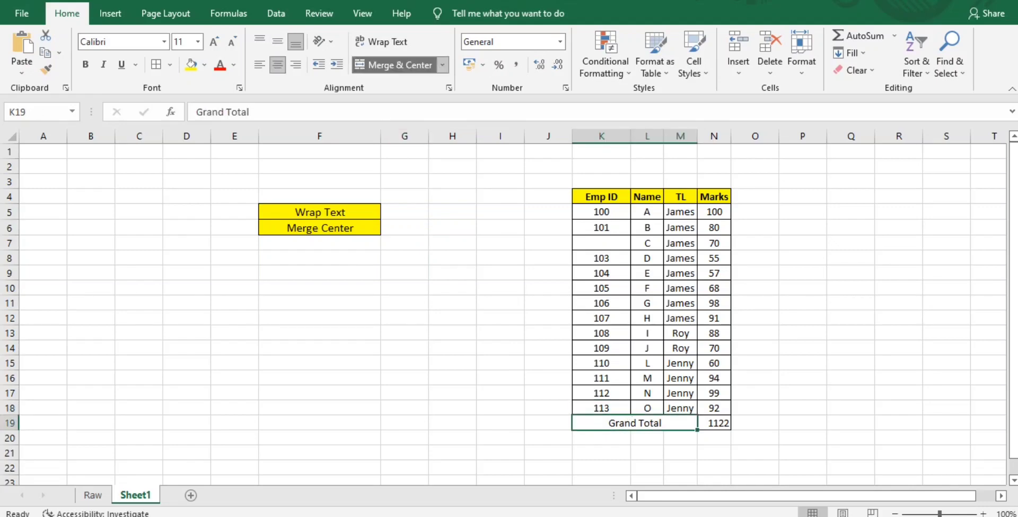